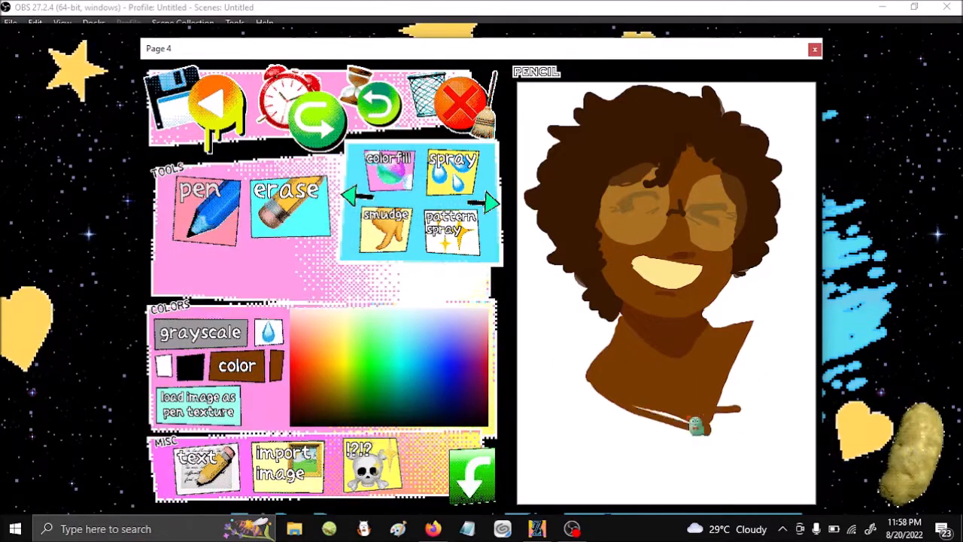
With the Pen tool, paint brown face and neck shading, eyebrow detail, gold earrings and a red shirt
click(207, 211)
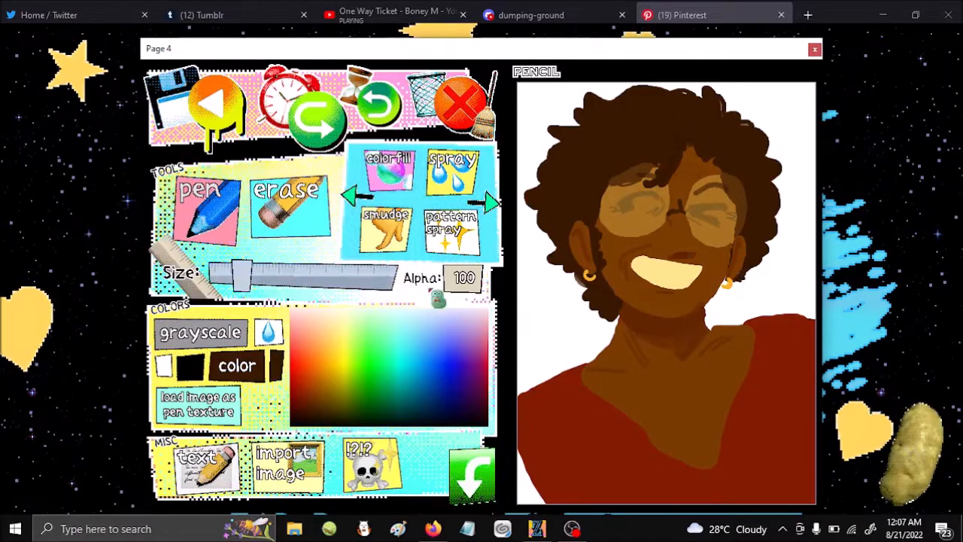
Brush grey highlights at about 40 Alpha into the curls, then red blush over cheeks and nose
click(200, 333)
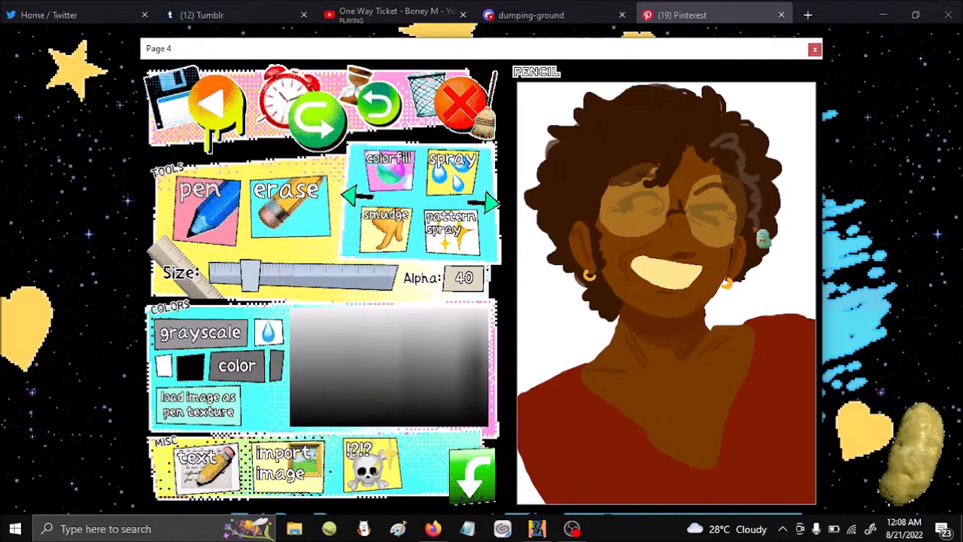
click(236, 365)
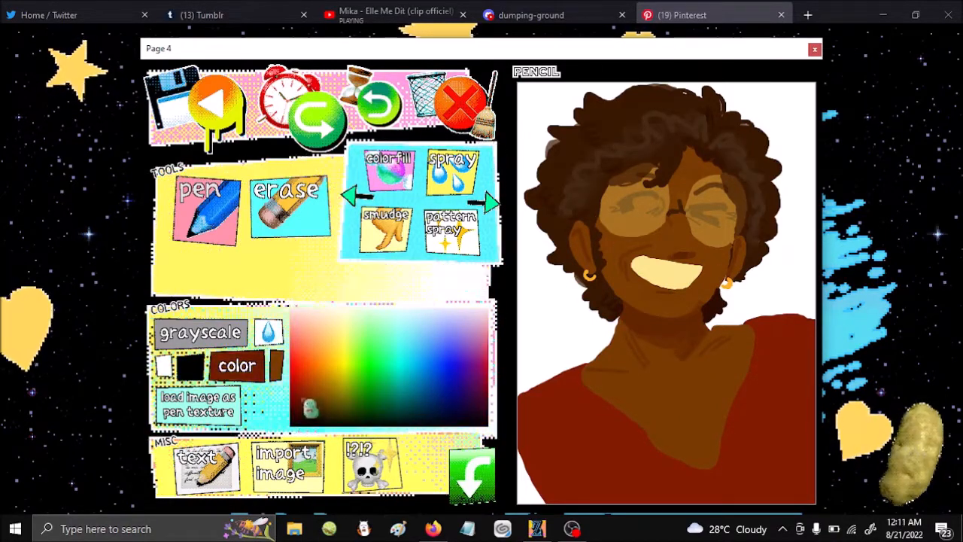
click(203, 207)
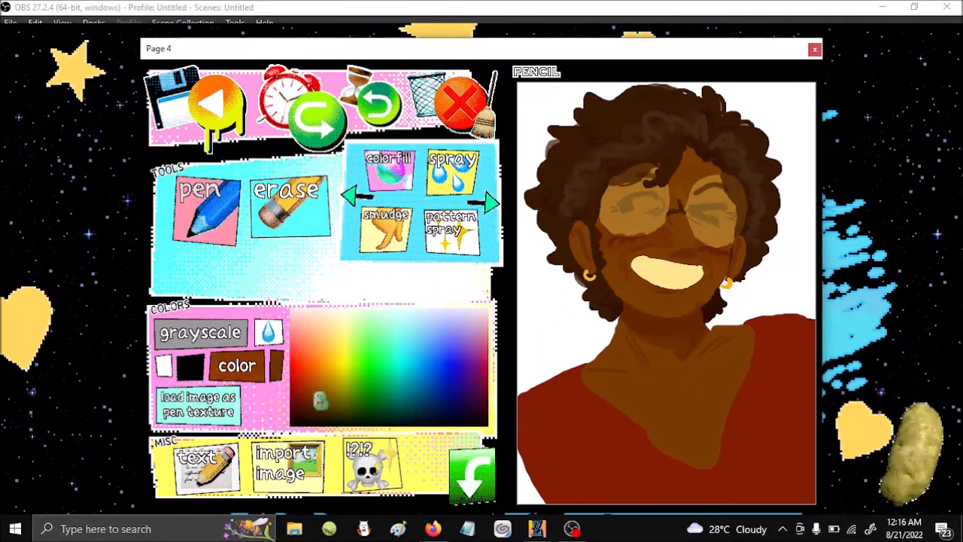
Draw short dark brown strokes for jaw and chin stubble and upper-chest hair
click(201, 207)
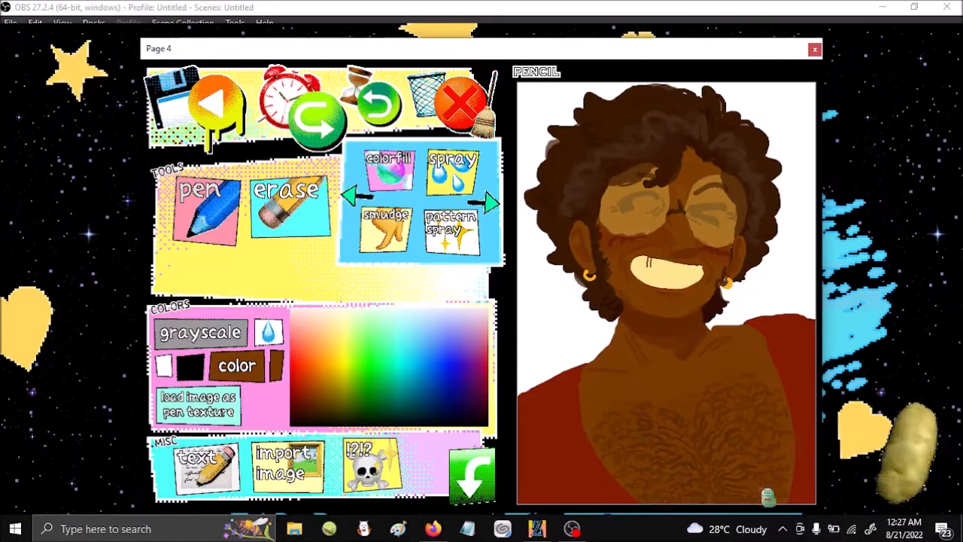
Paint red kiss marks at Alpha 80 on the chin and shoulder, plus darker shirt folds
click(202, 207)
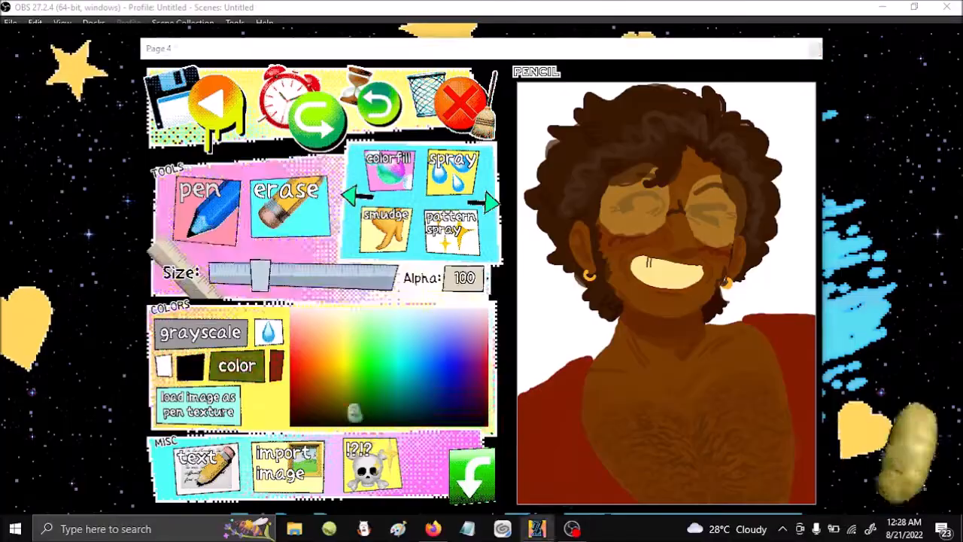
drag(267, 275, 222, 275)
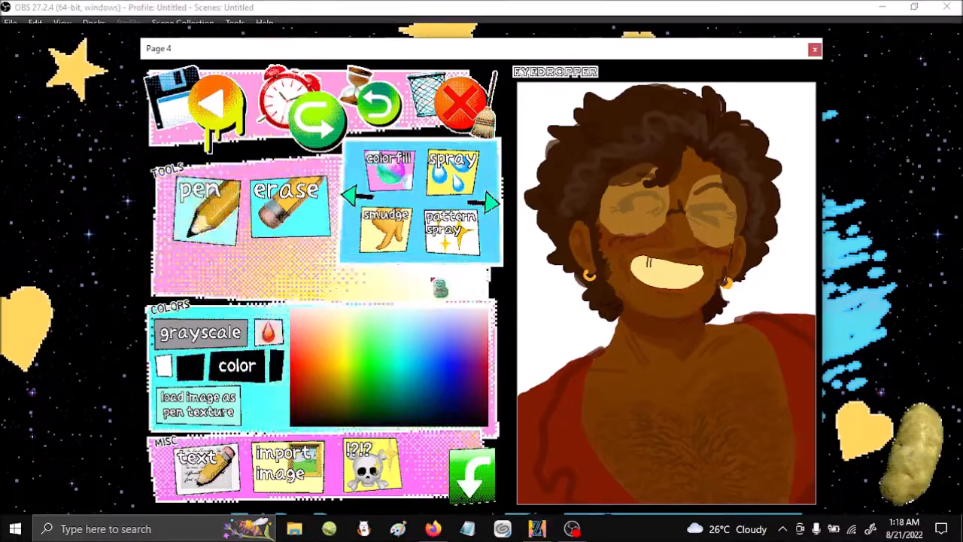
click(207, 207)
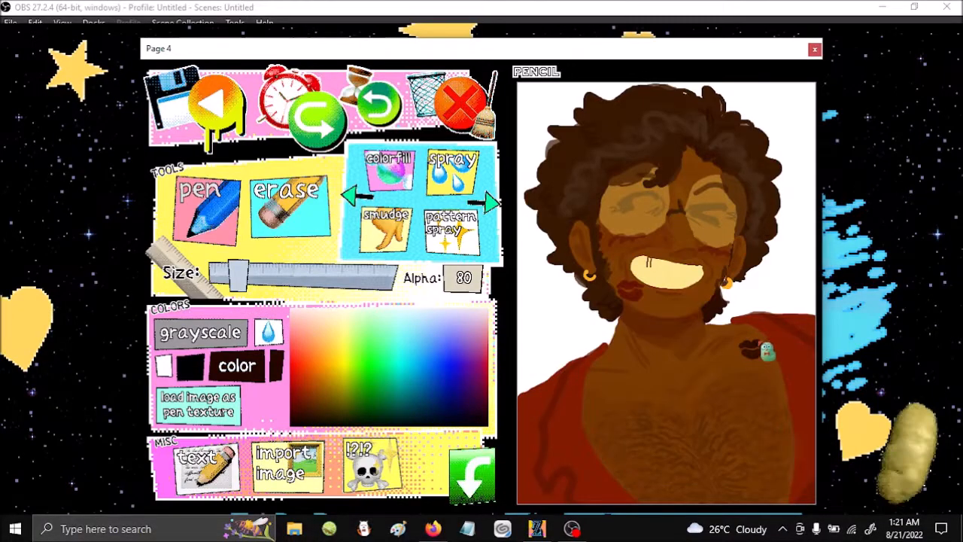
Paint cream flowers and green leaves across both shoulders and the chest of the red shirt
click(386, 226)
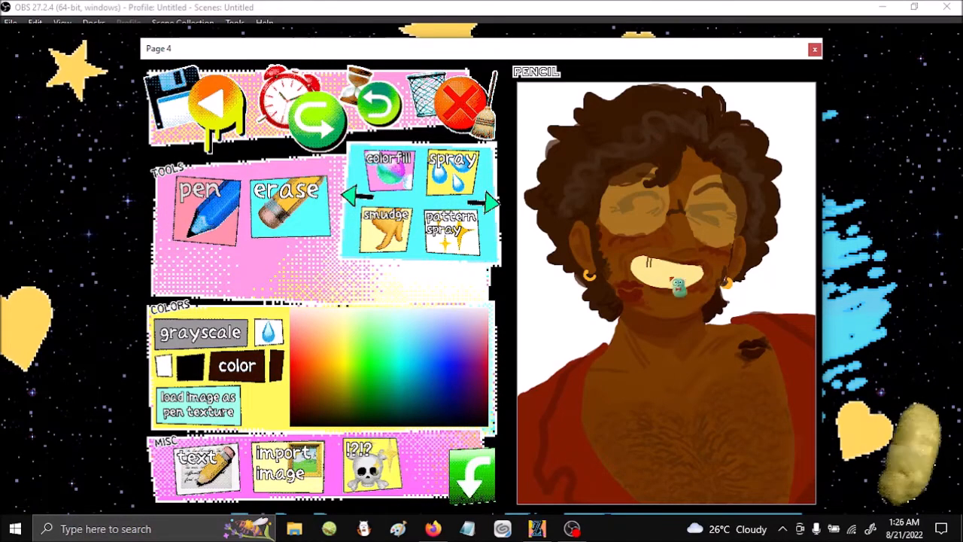
click(203, 207)
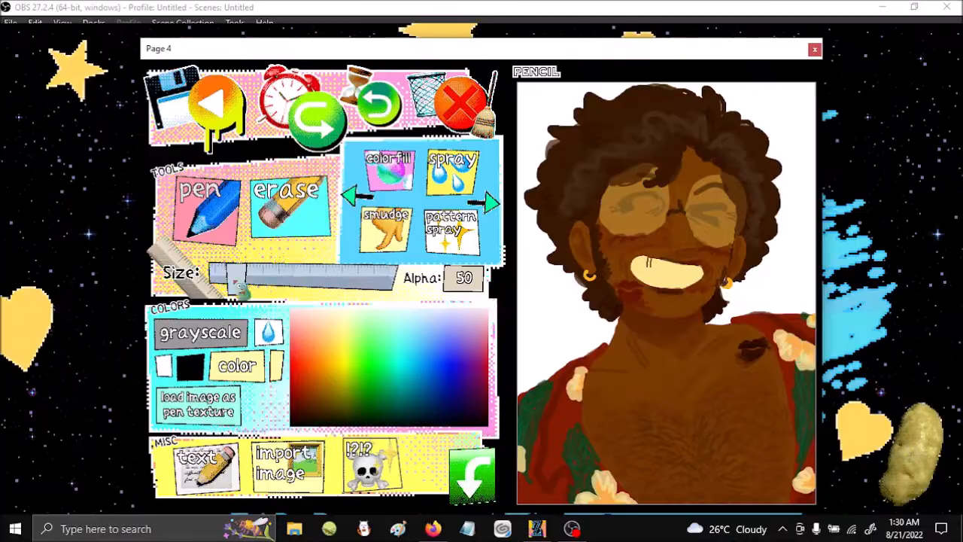
Flood the white area behind the figure with solid teal using the Color Fill tool
drag(240, 277, 271, 278)
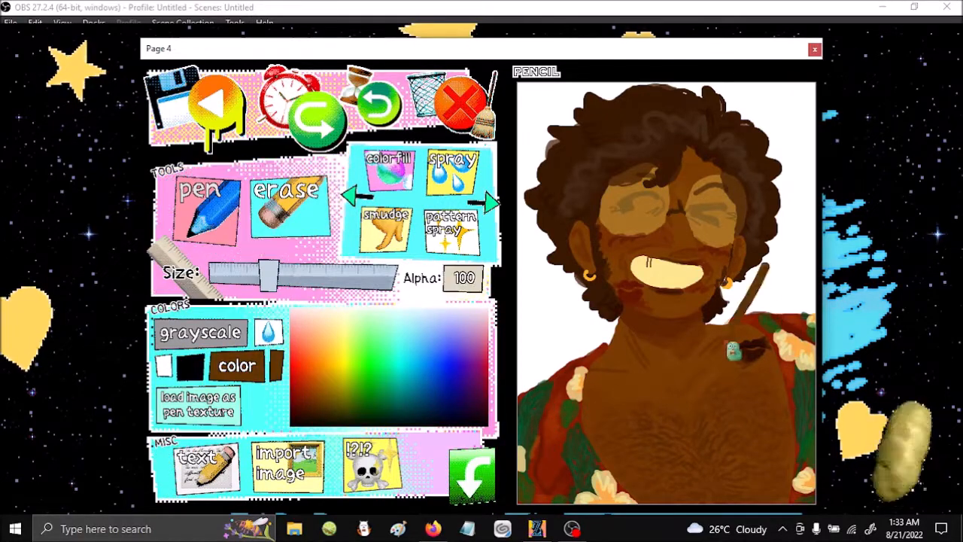
click(389, 164)
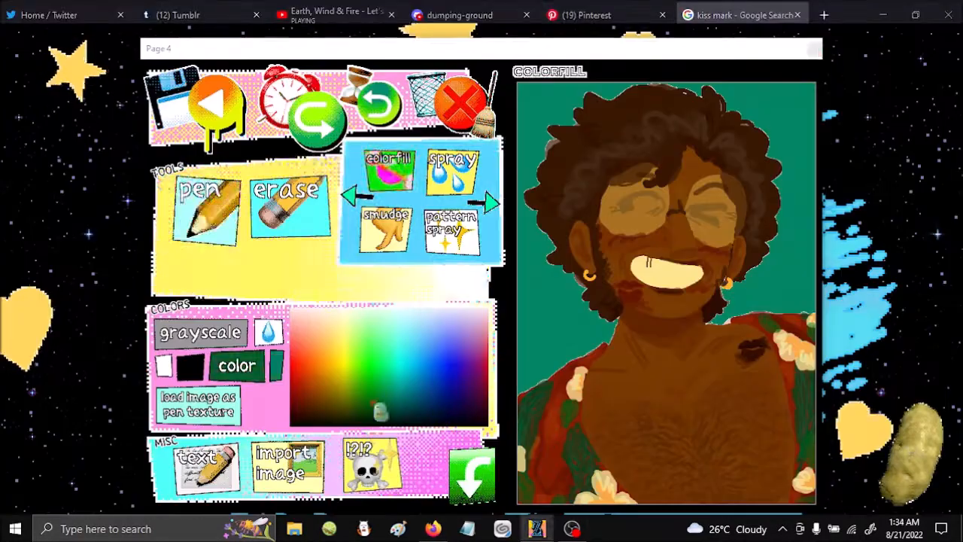
Draw red hearts and two black smiling cloud-face doodles around the figure
click(203, 207)
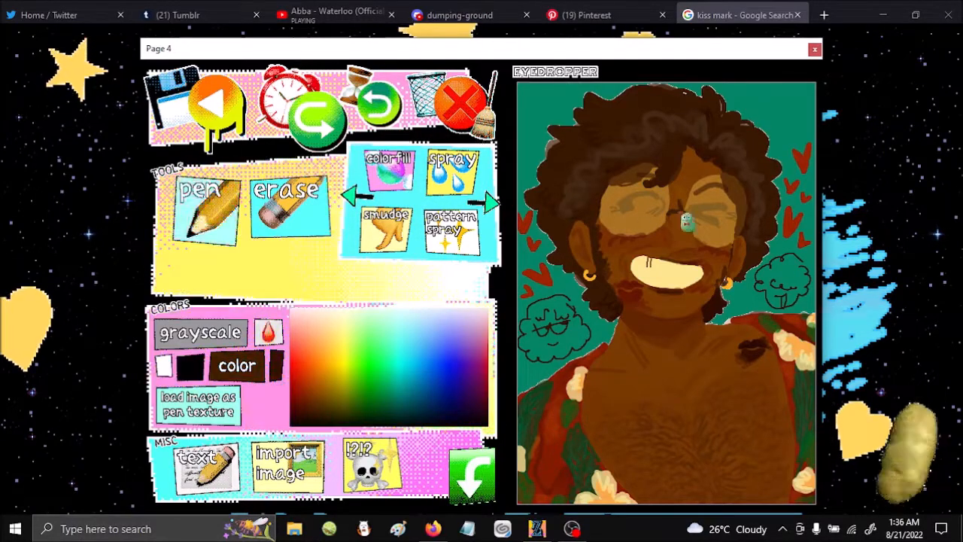
click(204, 207)
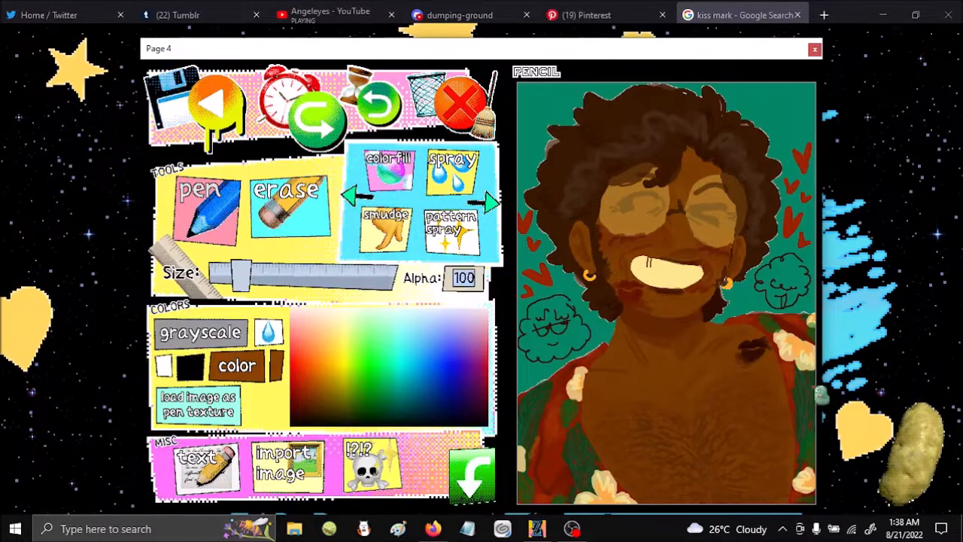
drag(241, 277, 256, 277)
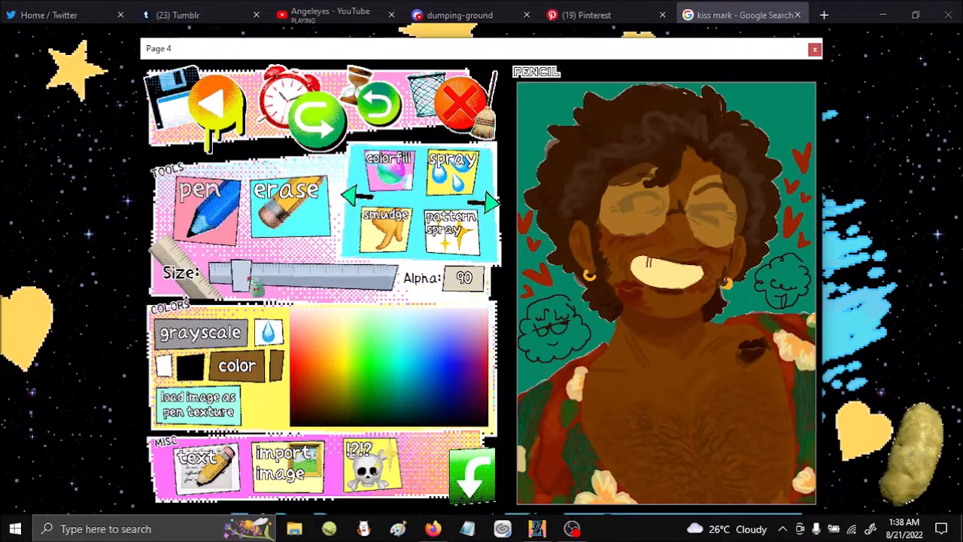